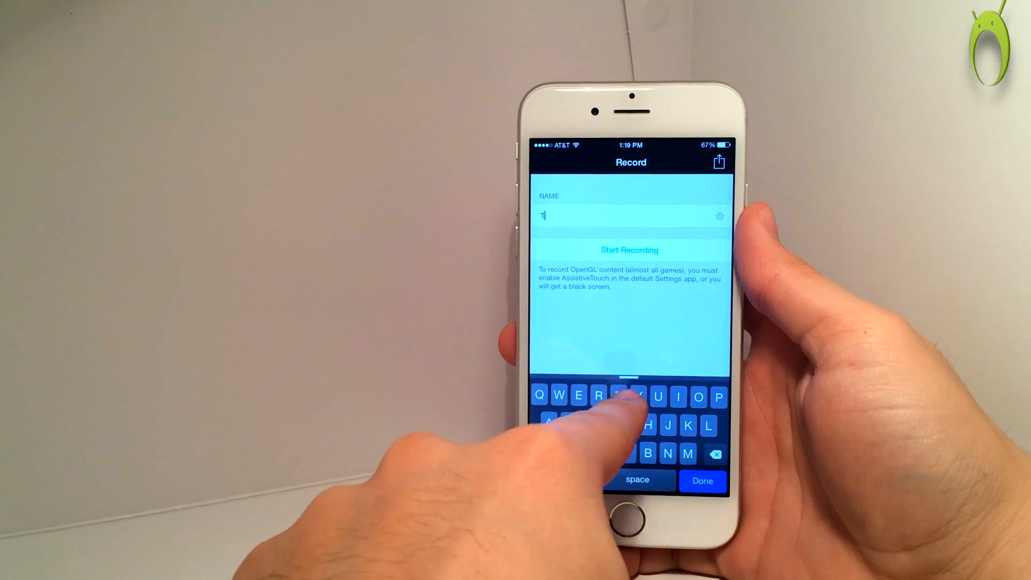
Step: Type 'Test' as the name of the new iRec recording
type("est")
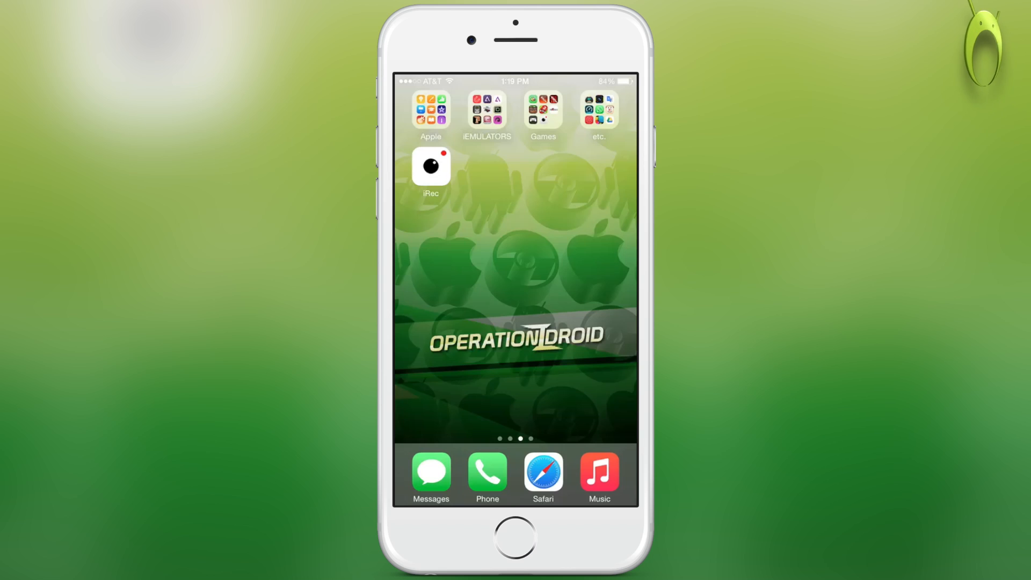
Step: Load the Emu4iOS site at emu4ios.net in Safari
left_click(543, 475)
type("emu4")
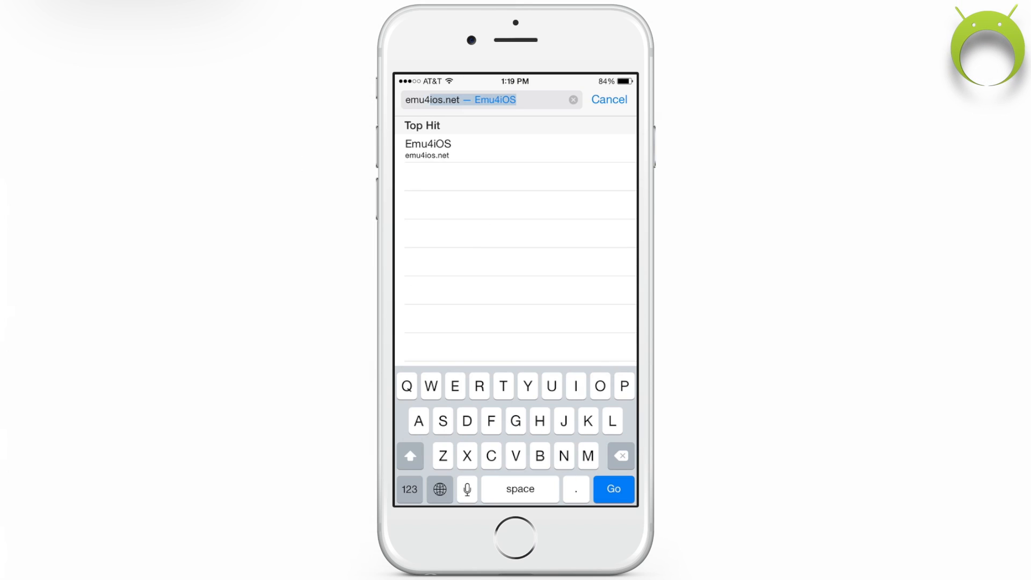
left_click(455, 386)
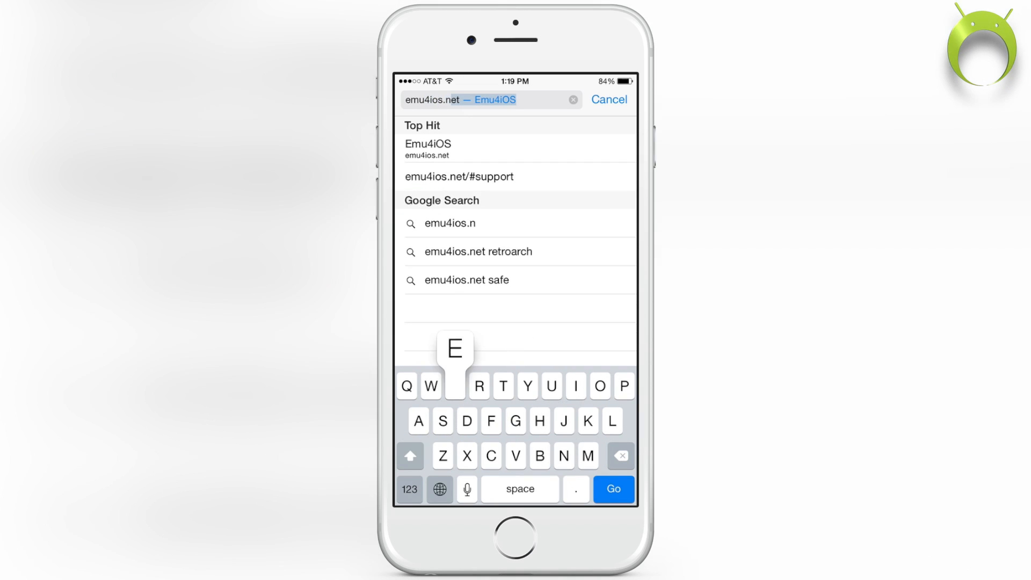
left_click(427, 149)
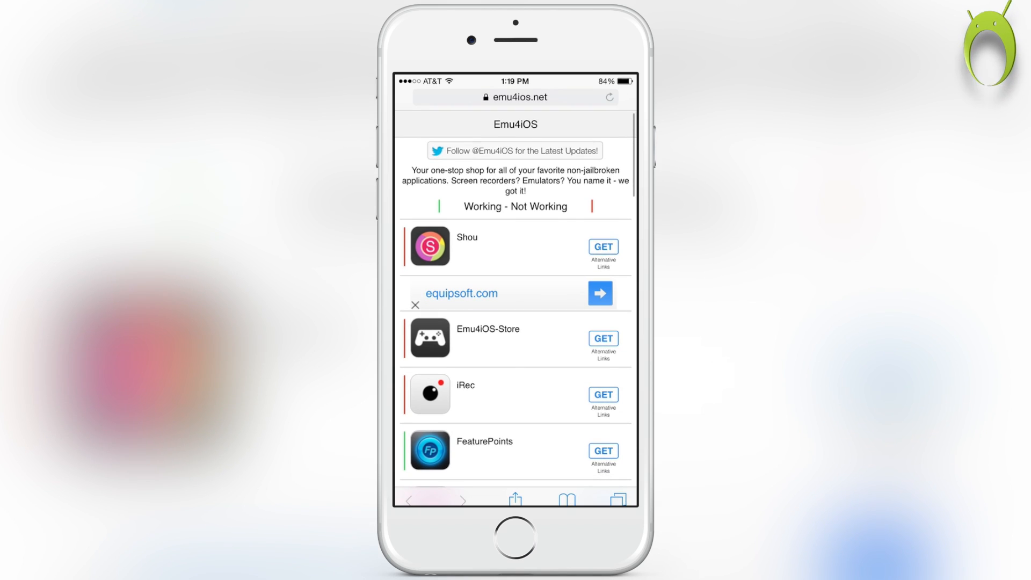
Step: Get iRec from the Emu4iOS app list and confirm Install
scroll("down", 3)
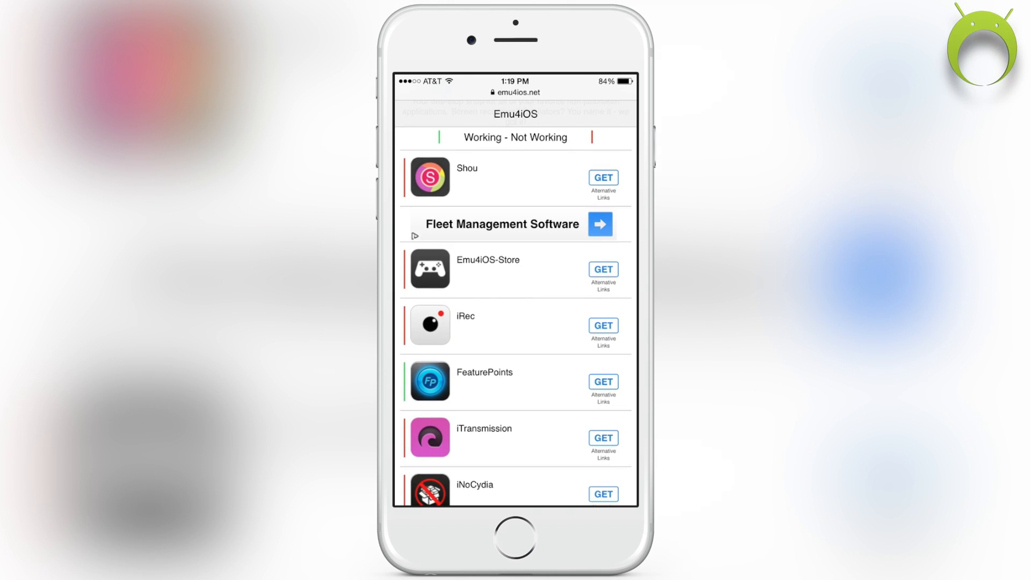
left_click(603, 325)
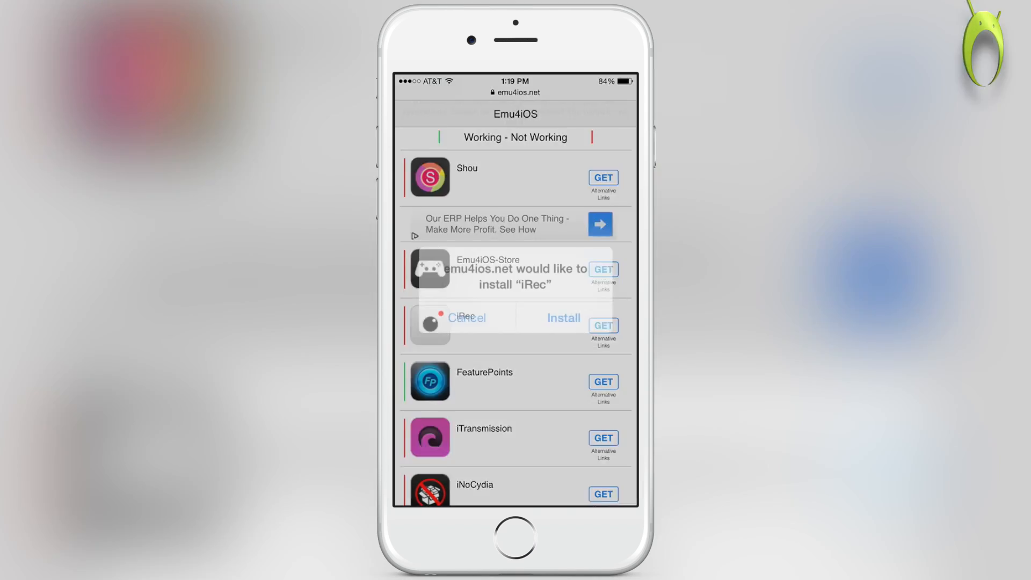
left_click(467, 318)
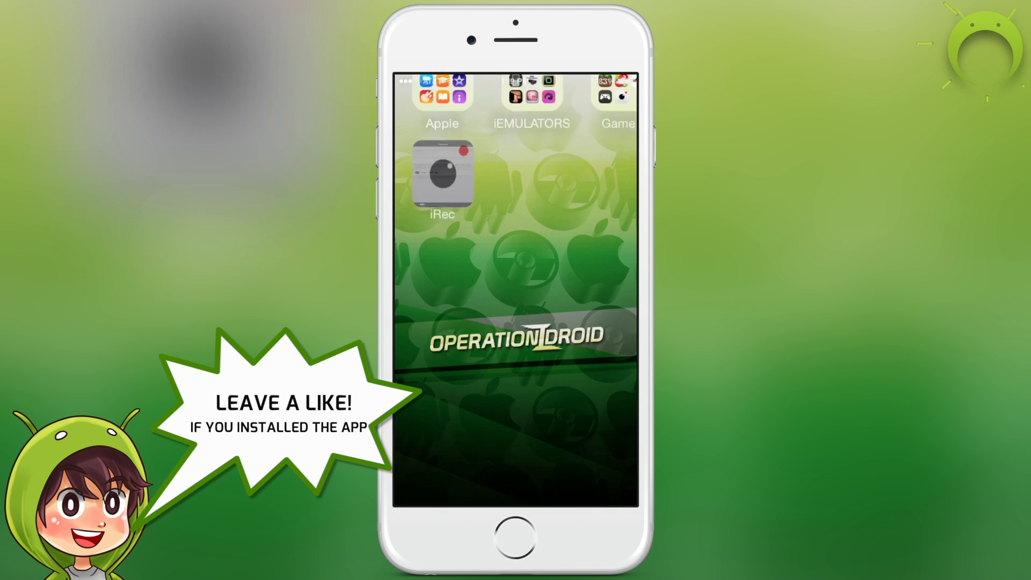
Step: Launch iRec and browse its Recordings and Info tabs, showing version v1.2
left_click(442, 176)
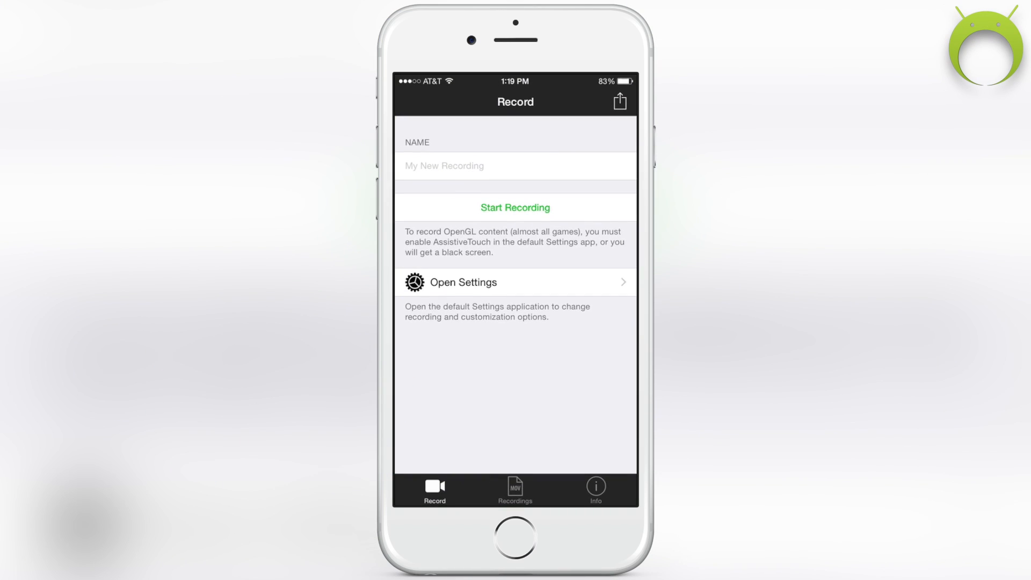
left_click(515, 489)
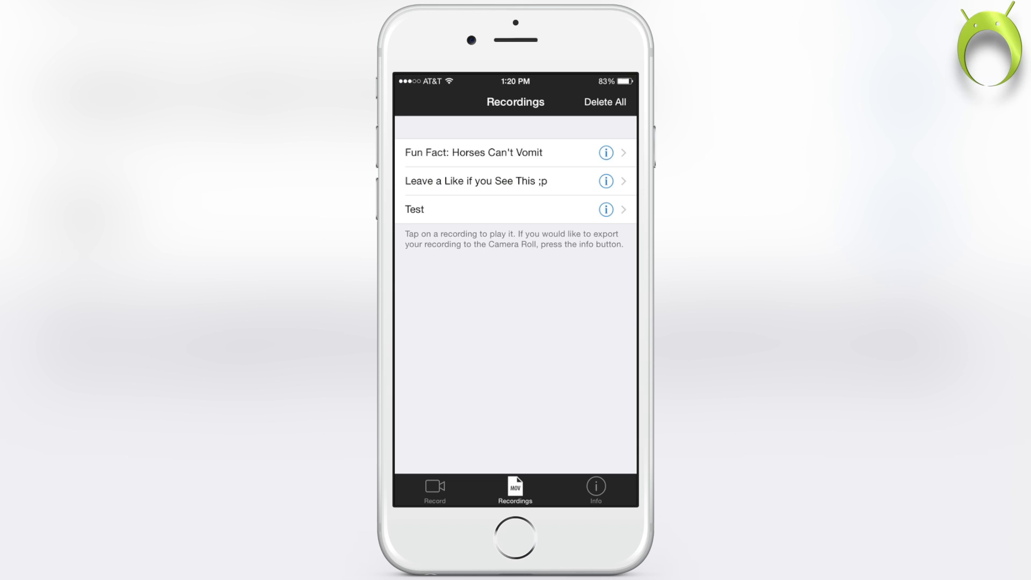
left_click(595, 489)
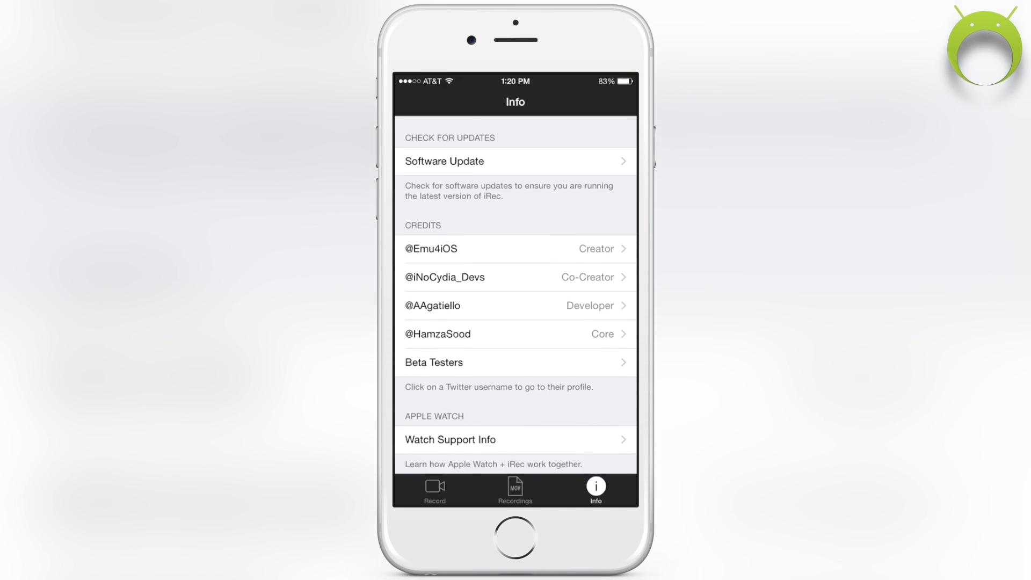
scroll("down", 3)
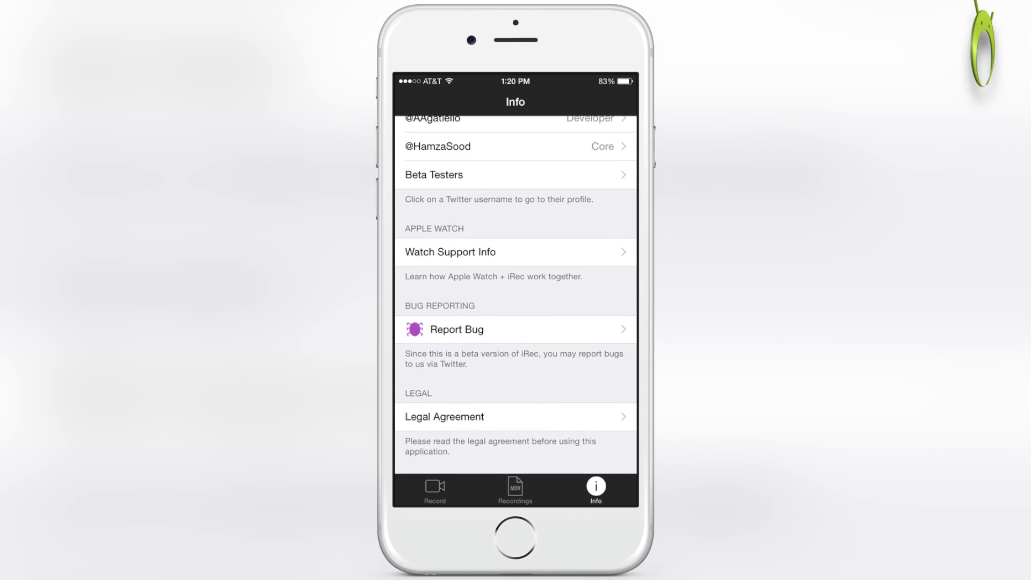
Step: Open and cancel the Report Bug prompt, then scroll back to the top
left_click(515, 329)
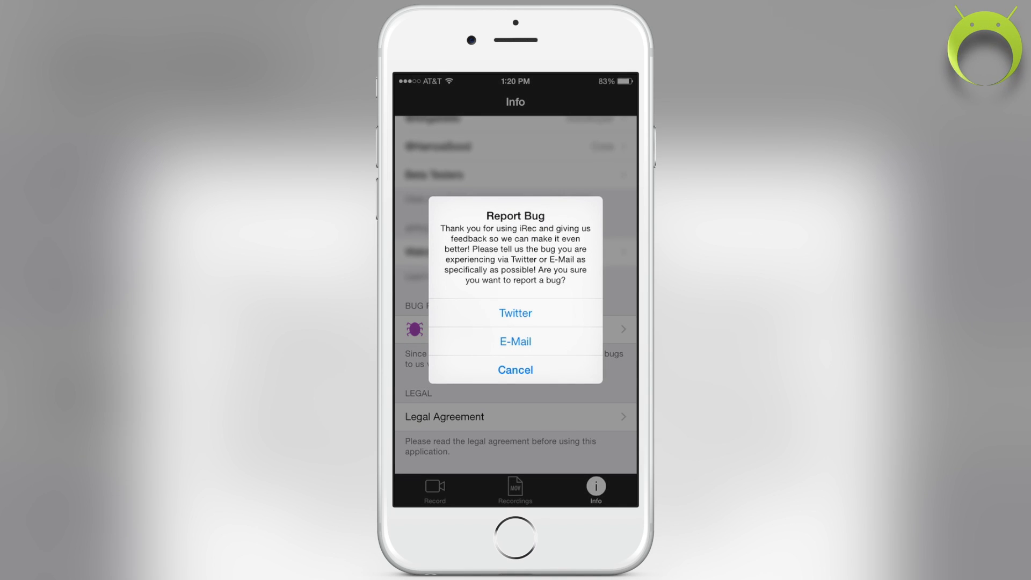
left_click(515, 370)
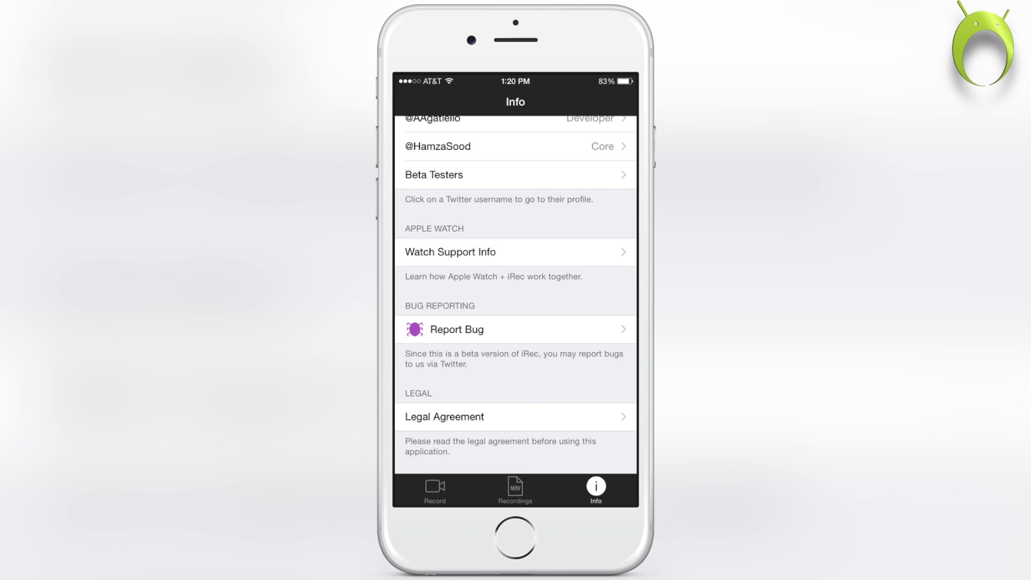
scroll("up", 3)
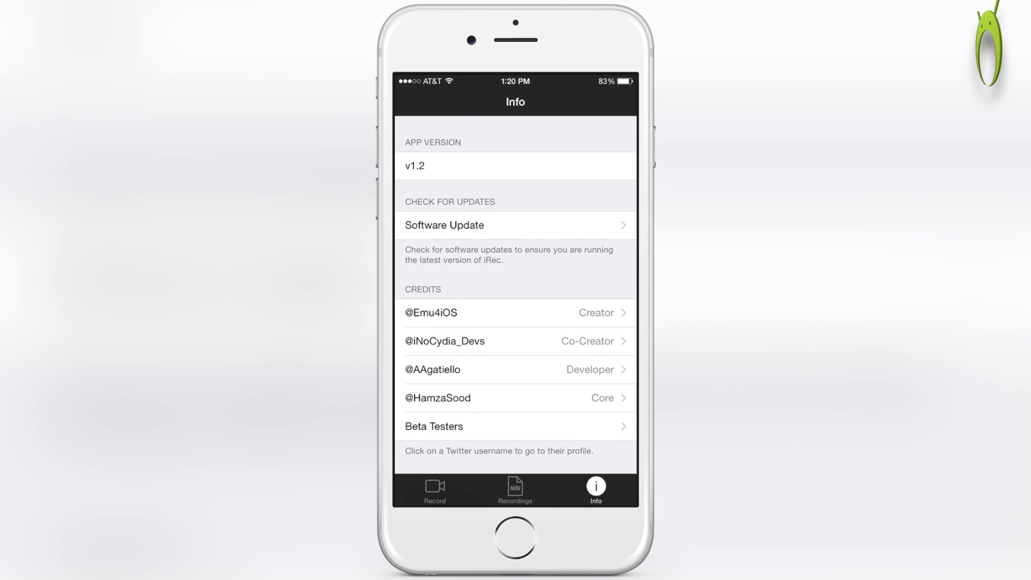
Step: Set iRec's orientation to Landscape (Home Button to Left)
left_click(435, 489)
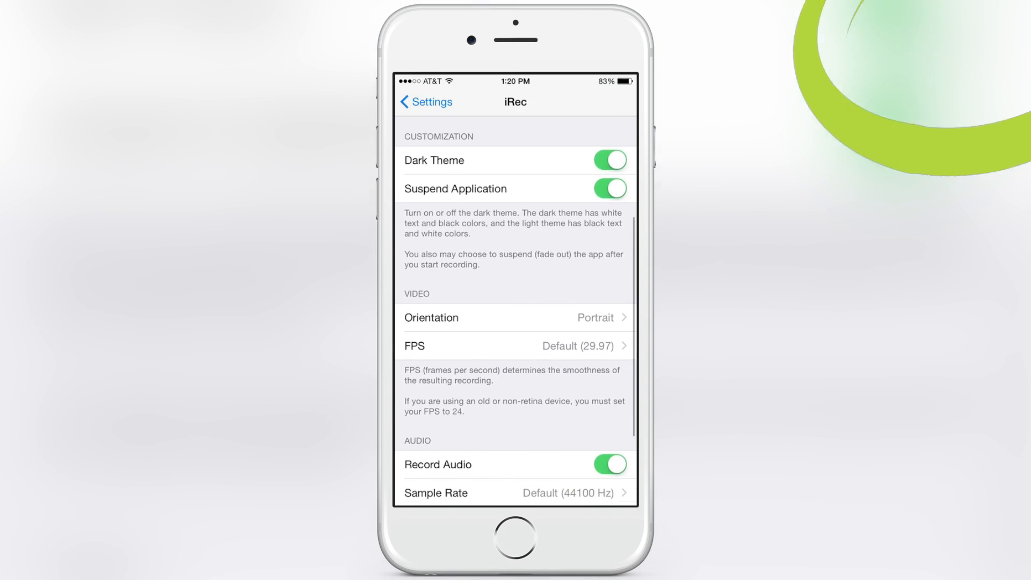
left_click(515, 317)
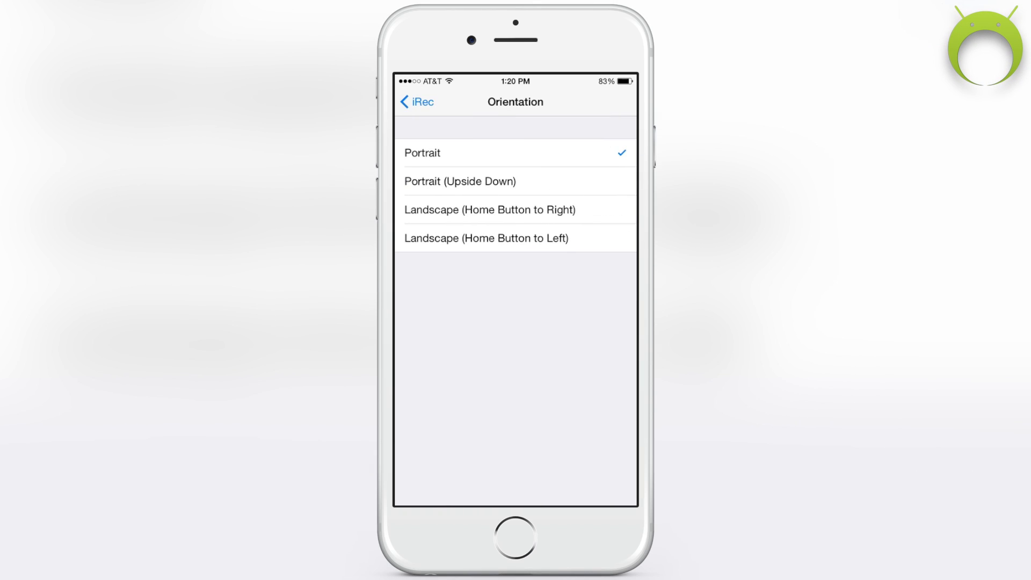
left_click(487, 238)
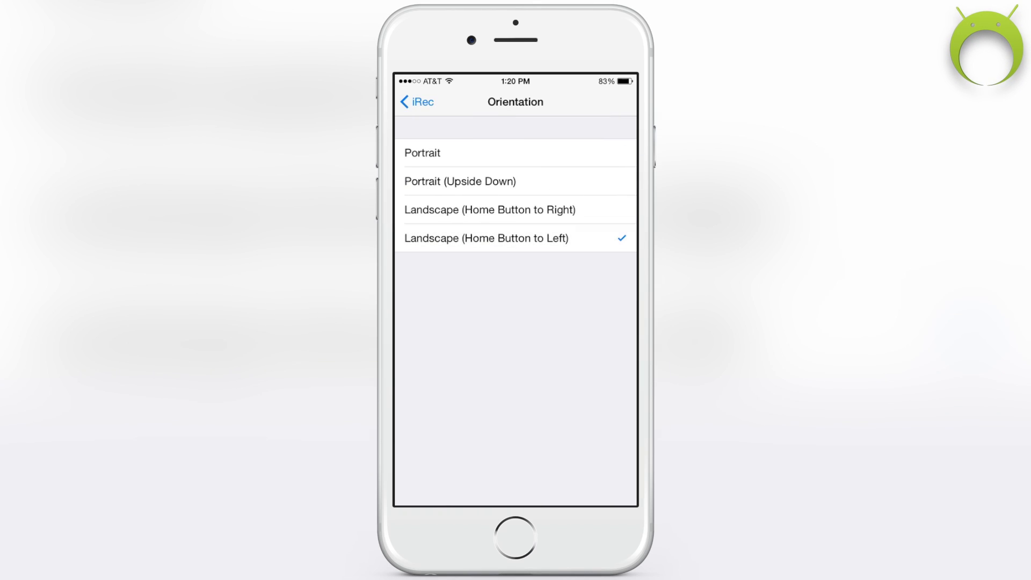
left_click(416, 102)
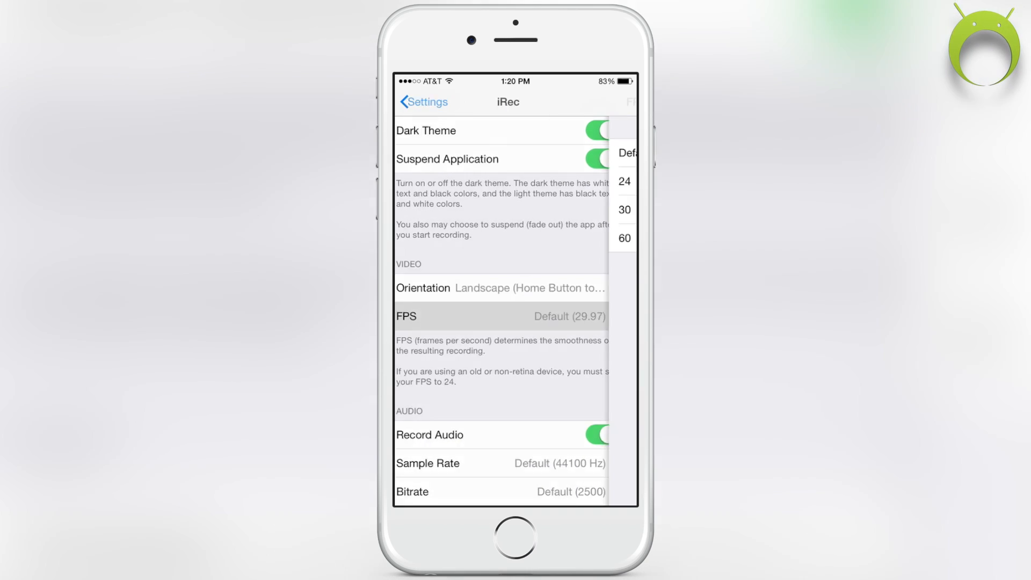
Step: Set iRec's recording frame rate to 30 FPS
left_click(500, 316)
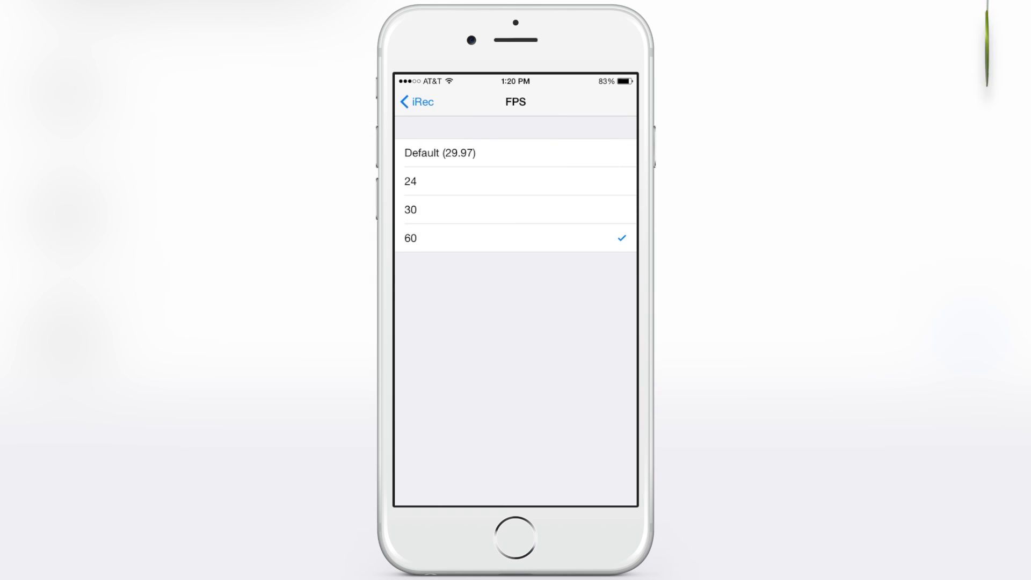
left_click(416, 101)
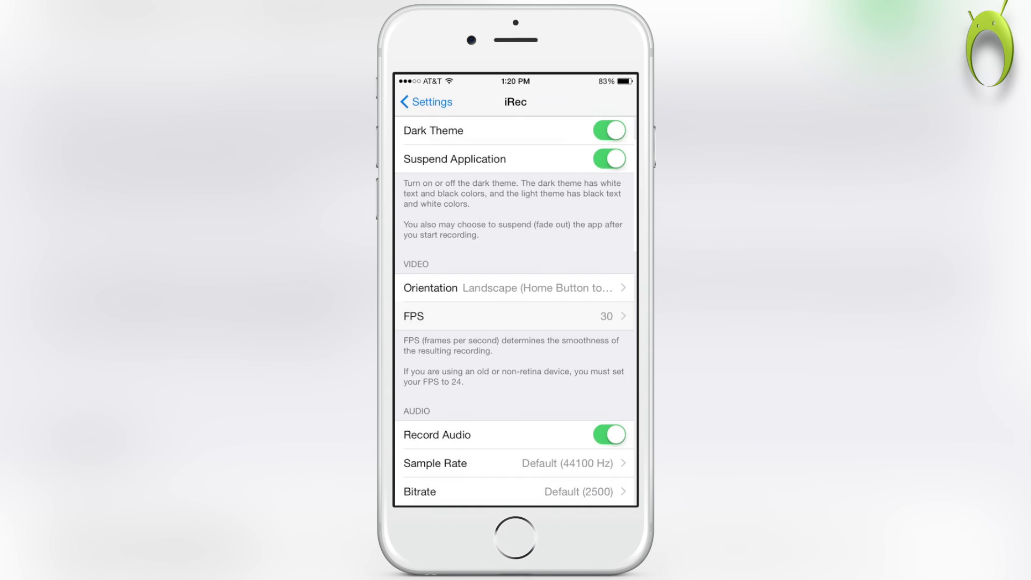
scroll("down", 3)
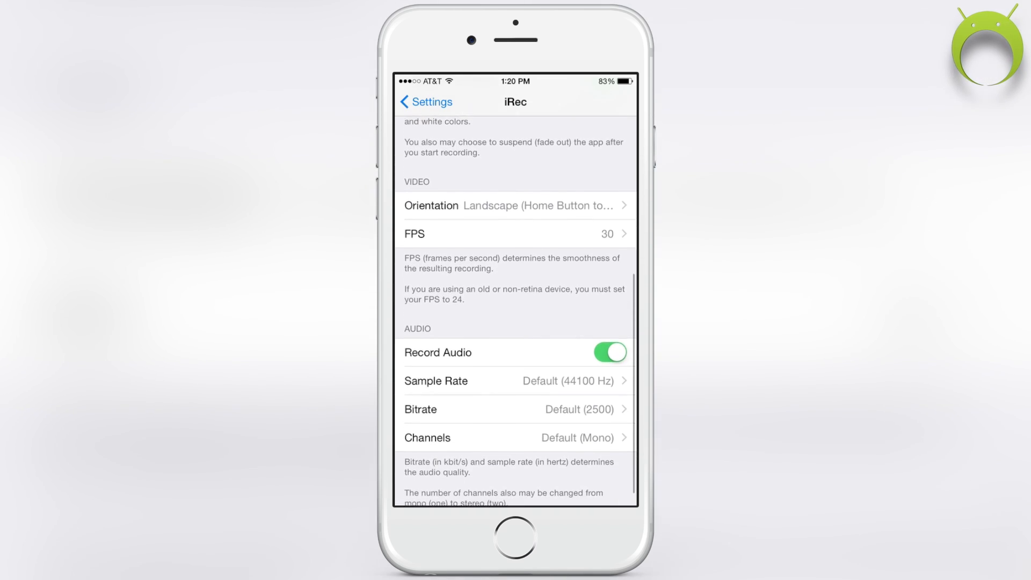
scroll("up", 3)
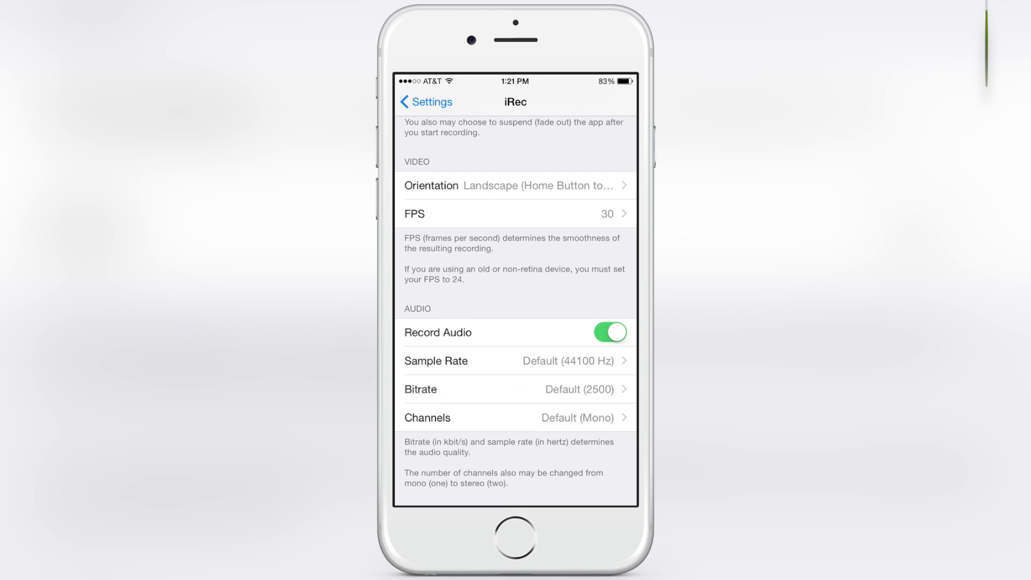
scroll("up", 3)
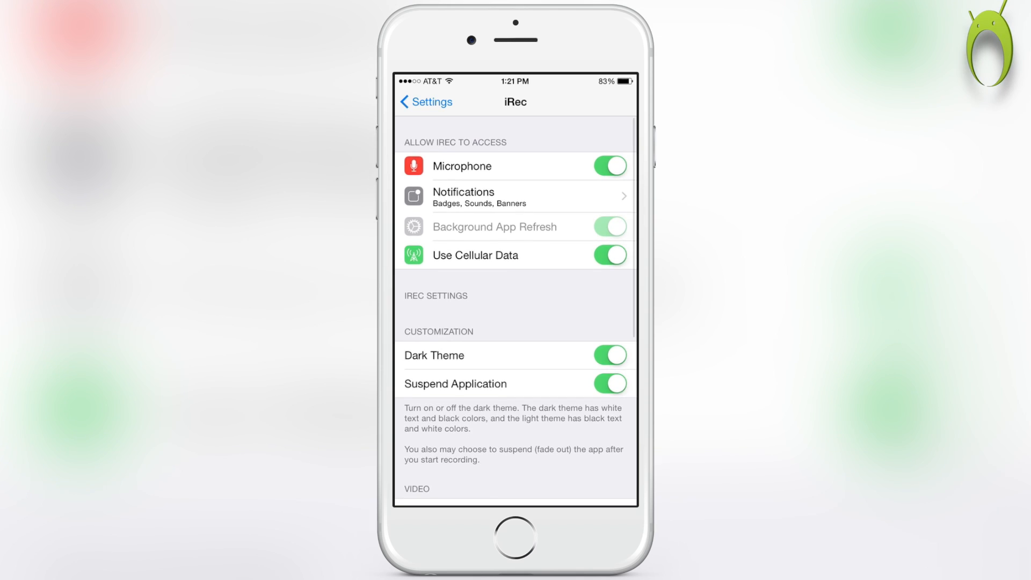
Step: Choose AssistiveTouch as the Accessibility Shortcut under General > Accessibility
left_click(426, 102)
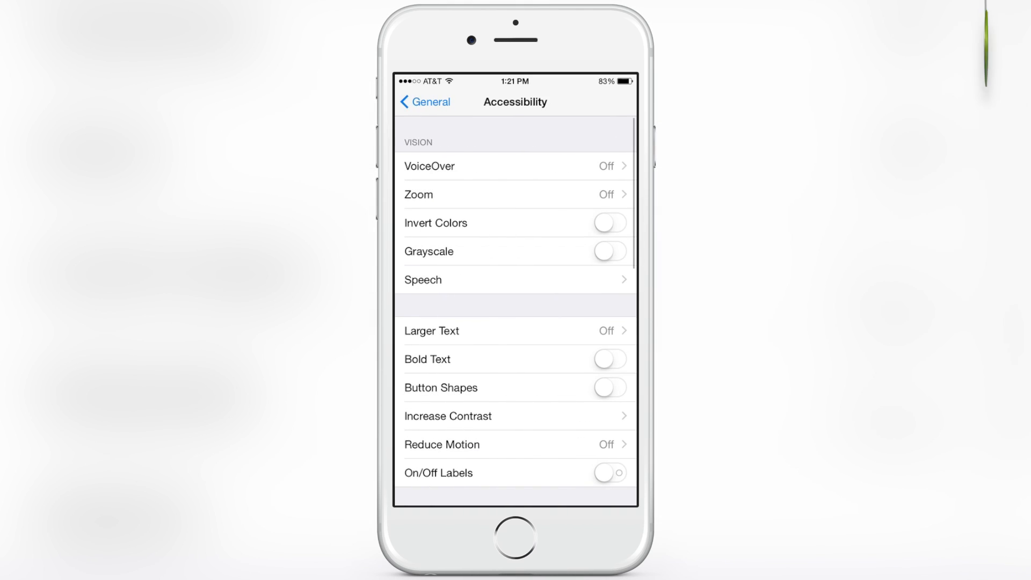
scroll("down", 3)
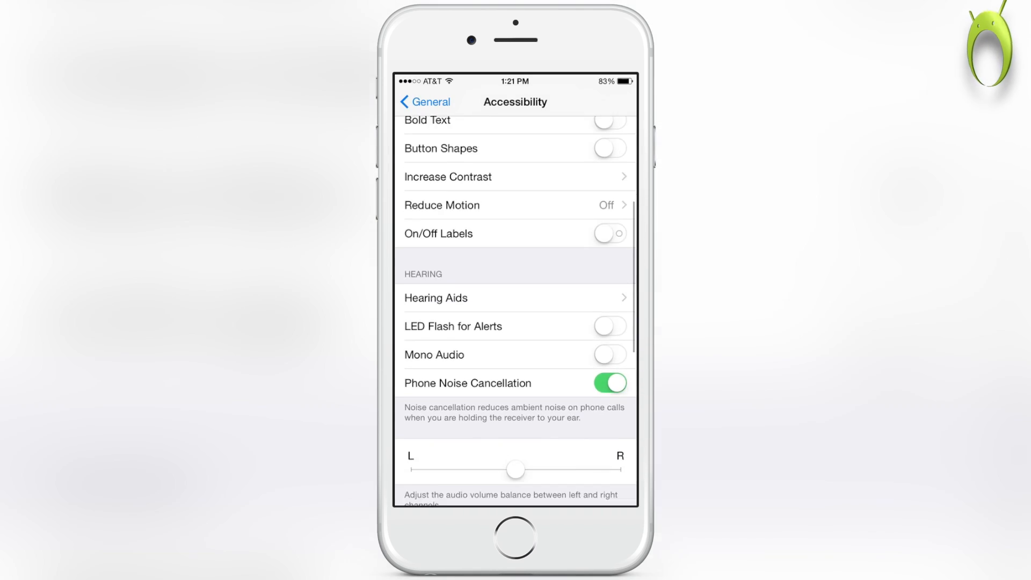
scroll("down", 3)
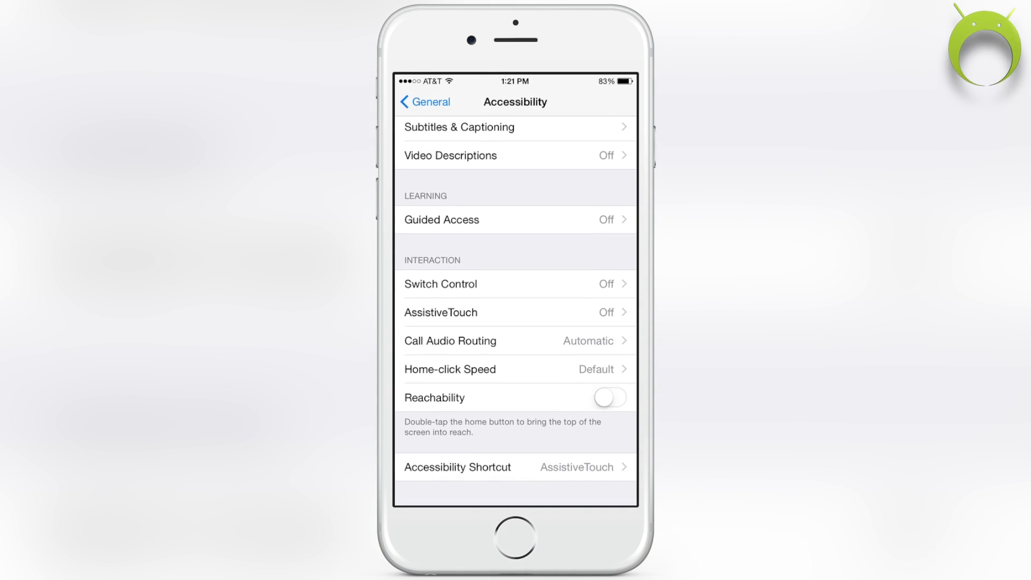
left_click(458, 467)
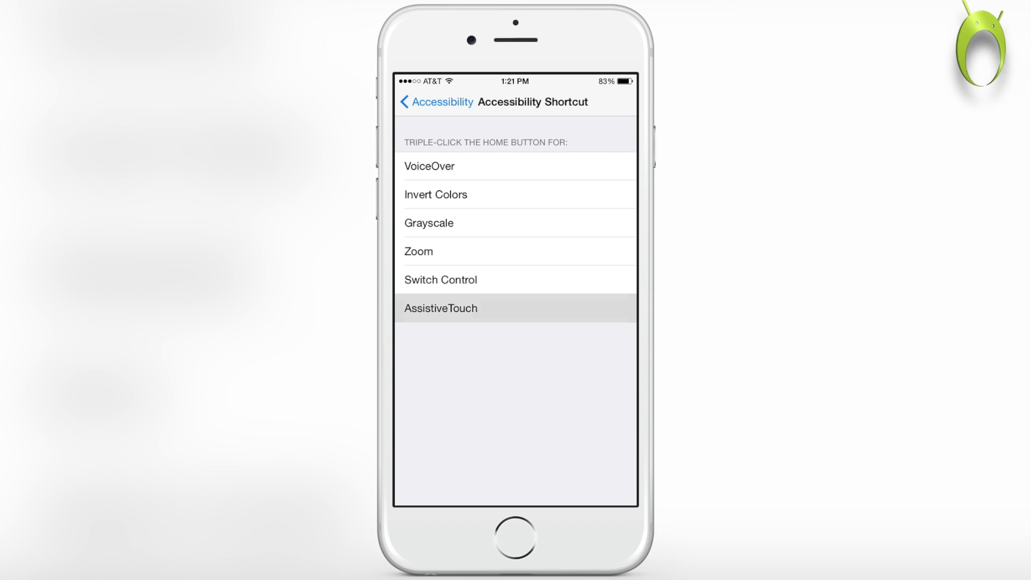
left_click(516, 307)
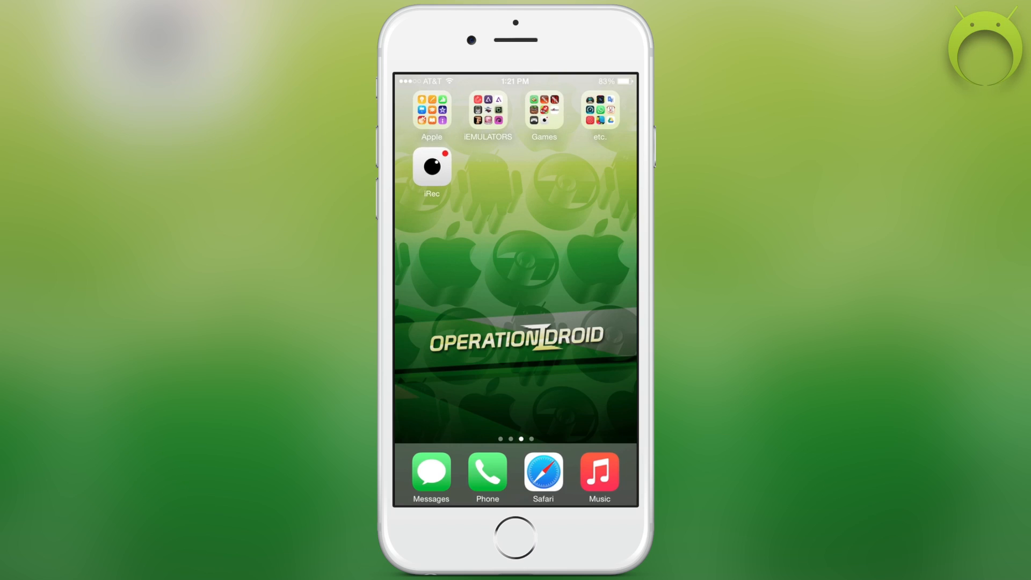
Step: Open iRec, name the recording 'Test 2', and start the screen capture
left_click(431, 165)
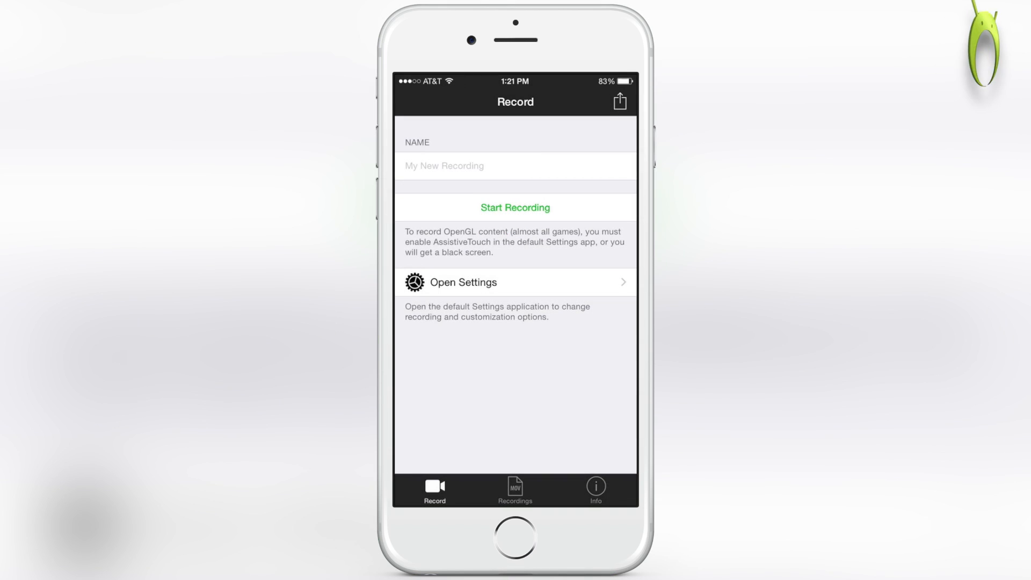
left_click(515, 166)
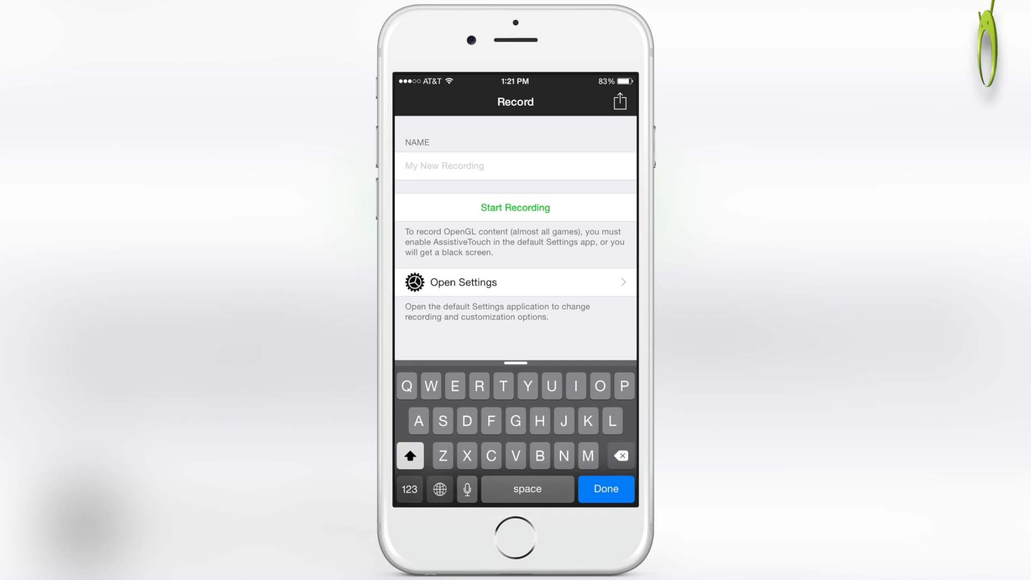
type("Test 2")
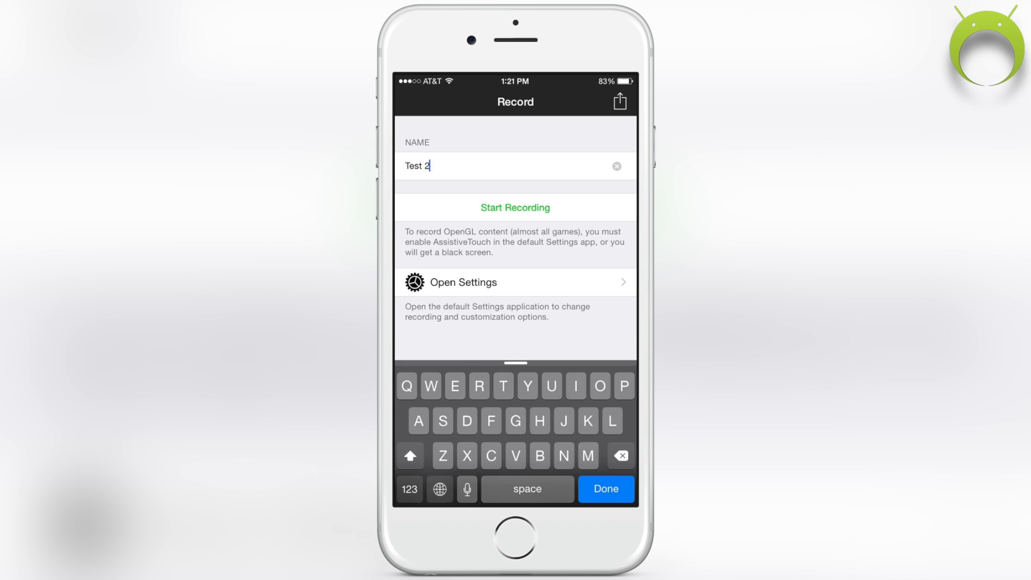
left_click(604, 489)
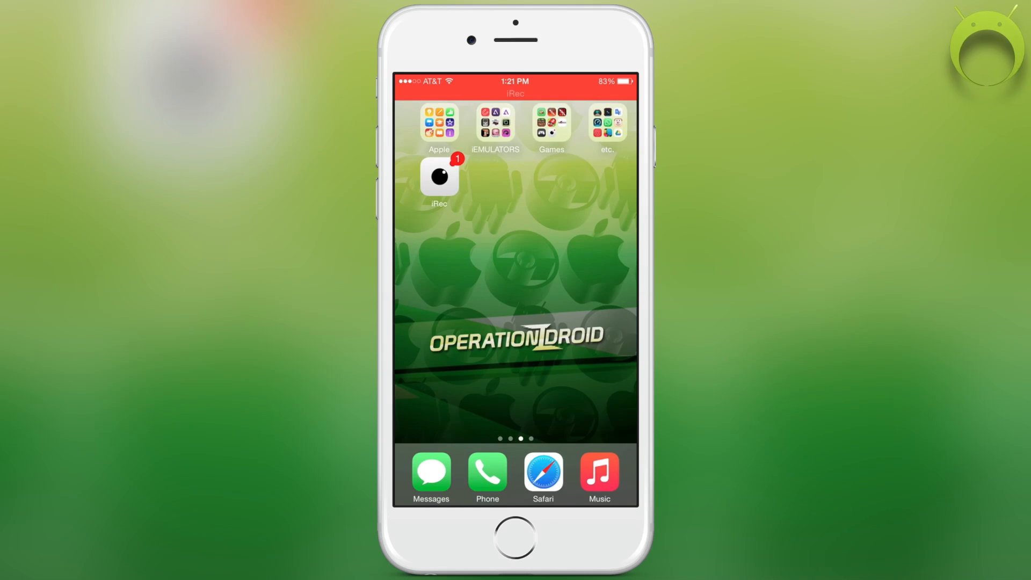
Step: Open the Twitter feed, then leave it for the home screen
scroll("left", 3)
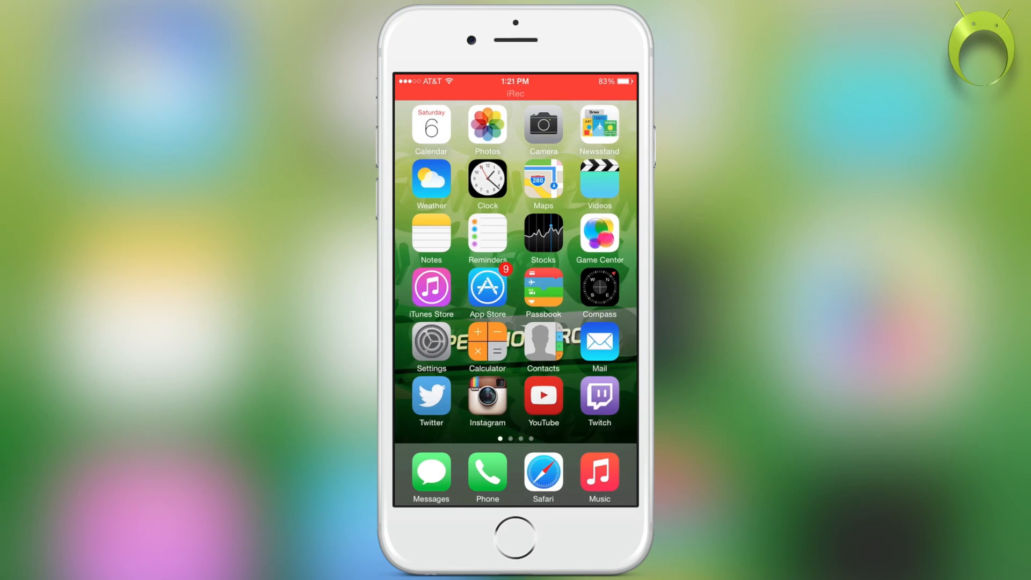
left_click(431, 396)
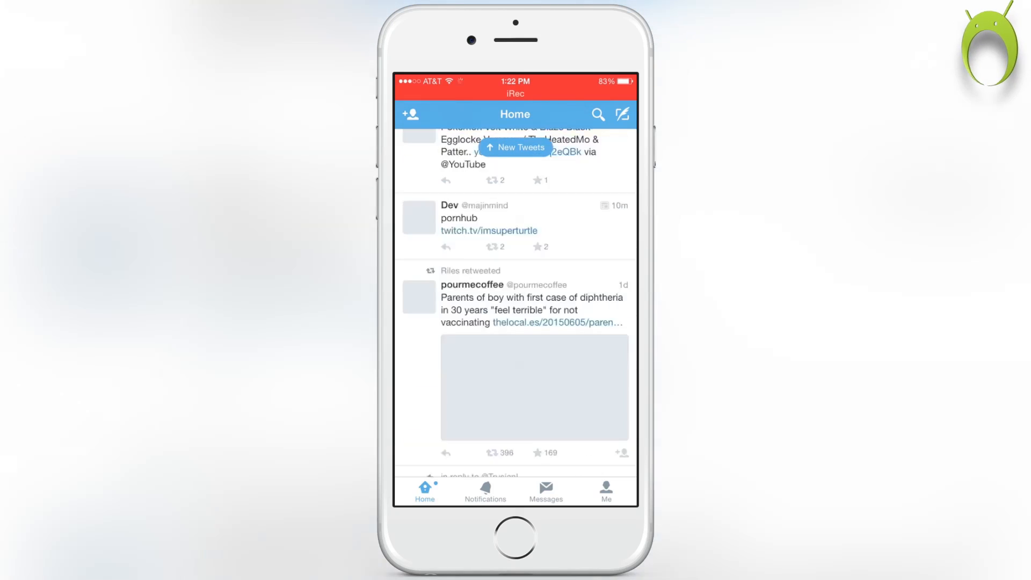
left_click(605, 490)
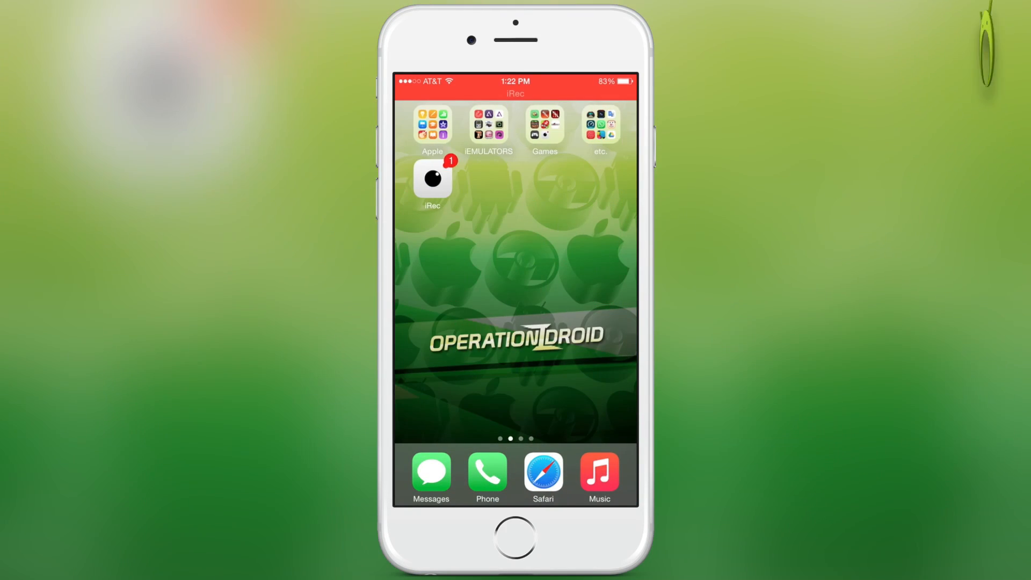
Step: Launch Minecraft PE from the Games folder, then exit the game
left_click(544, 124)
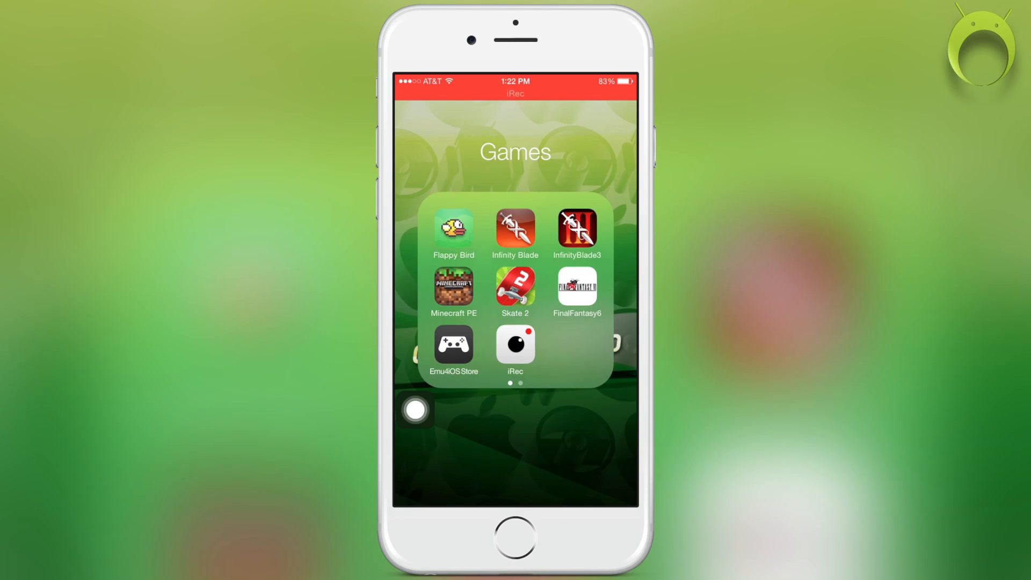
left_click(454, 287)
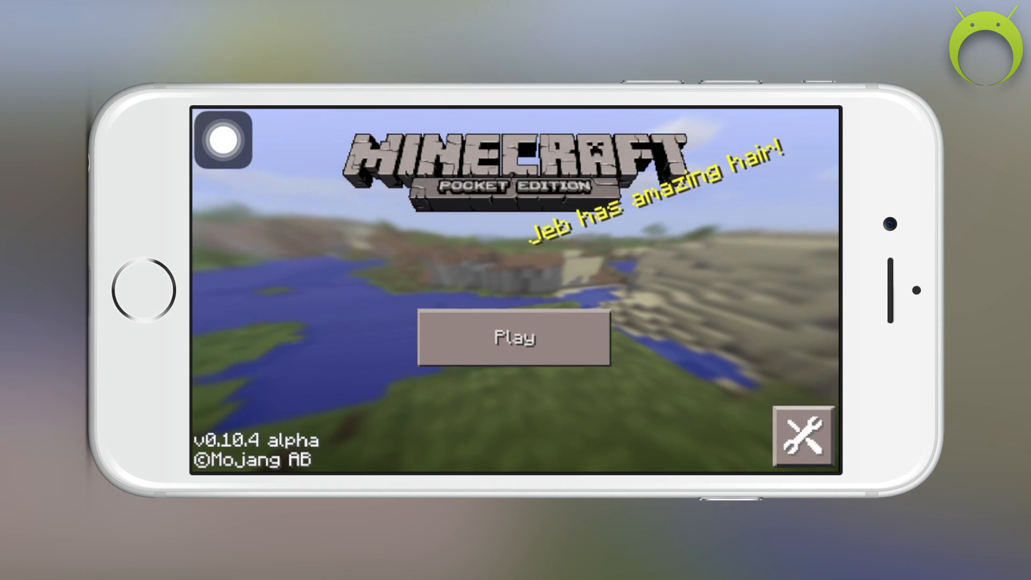
left_click(514, 338)
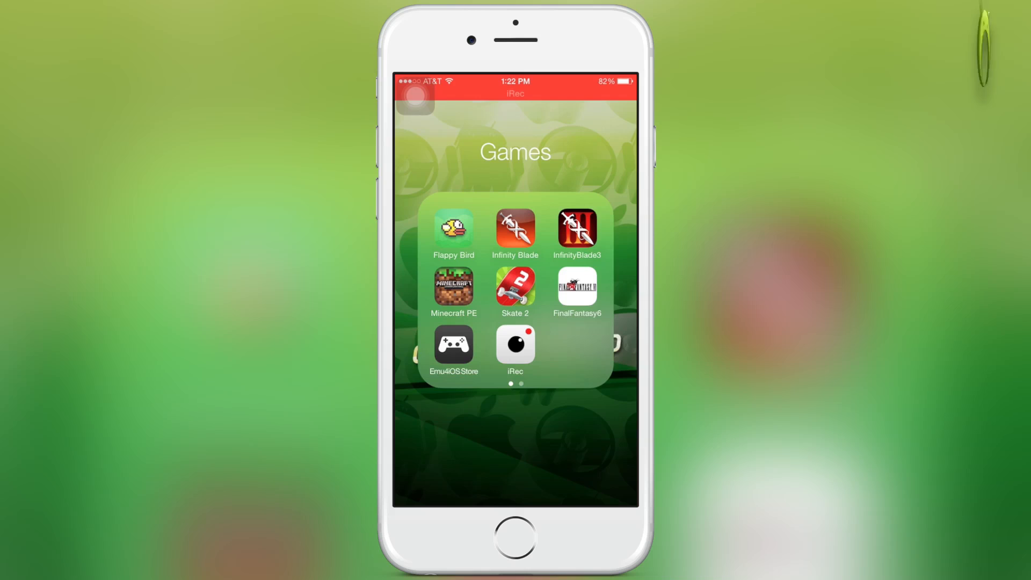
Step: Stop the Test 2 capture, play the recording back, and close the player
left_click(515, 345)
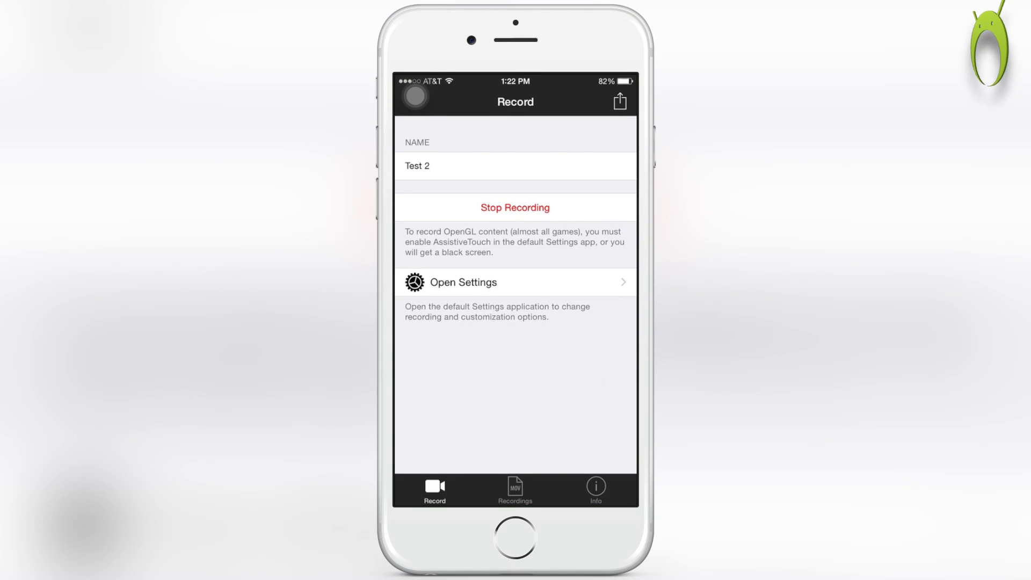
left_click(515, 208)
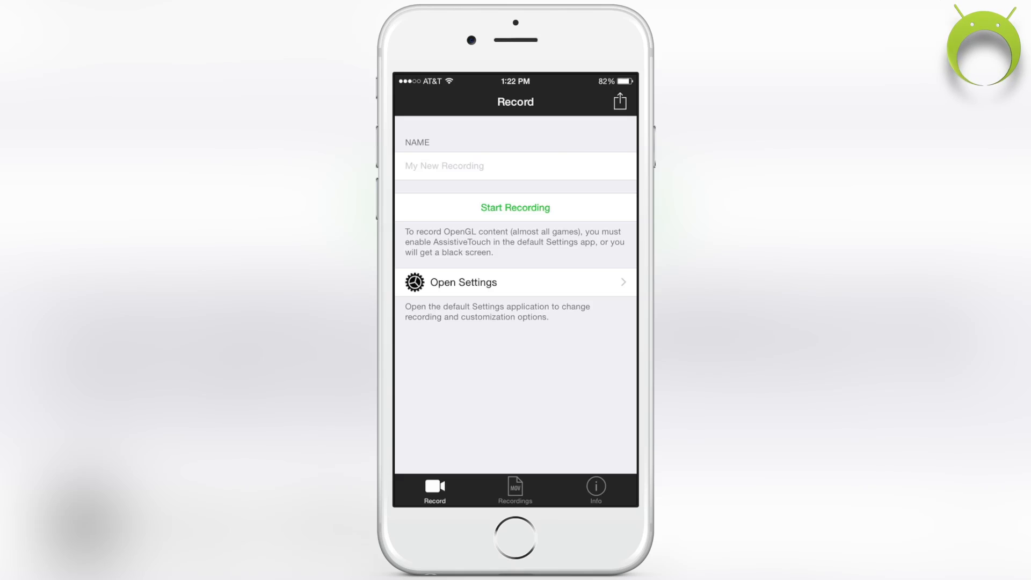
left_click(515, 490)
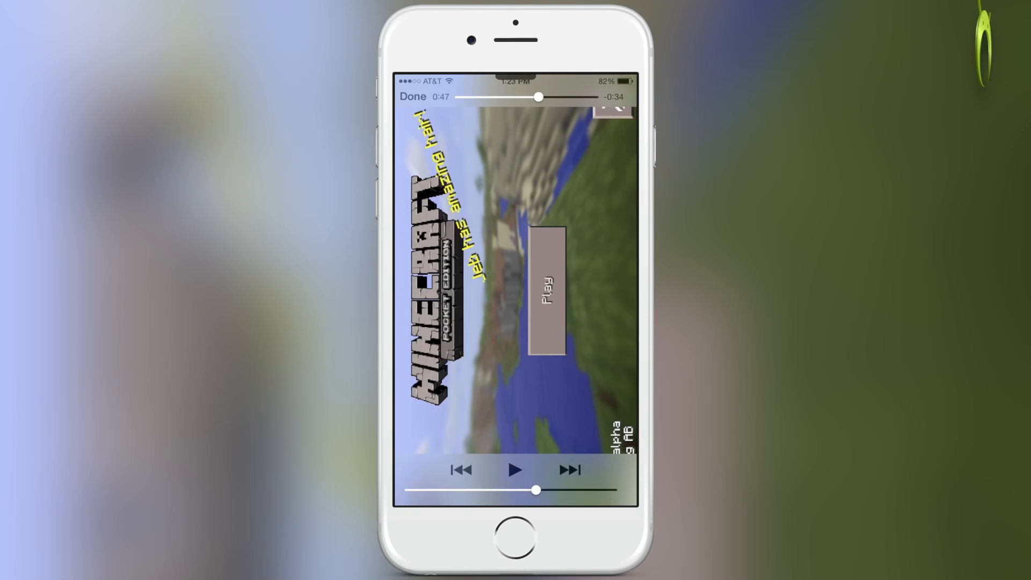
left_click(515, 470)
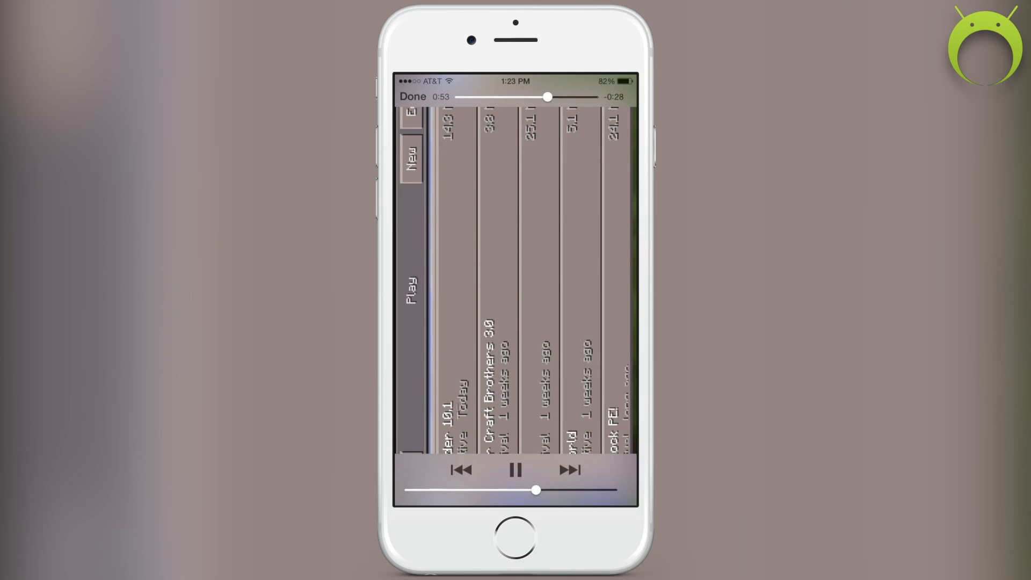
left_click(413, 97)
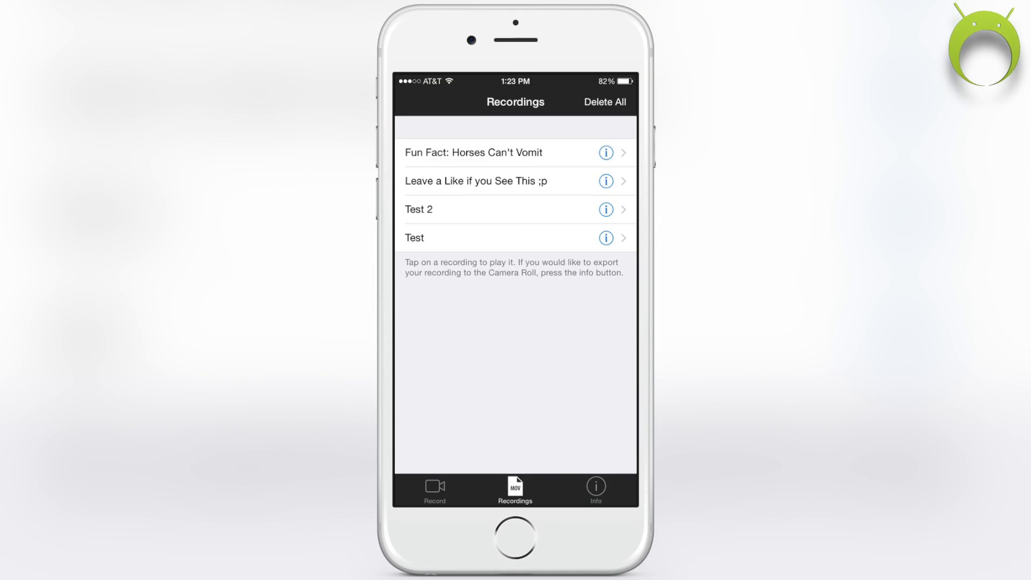
Step: Export Test 2 to the Camera Roll, allowing Photos access and dismissing the success alert
left_click(605, 209)
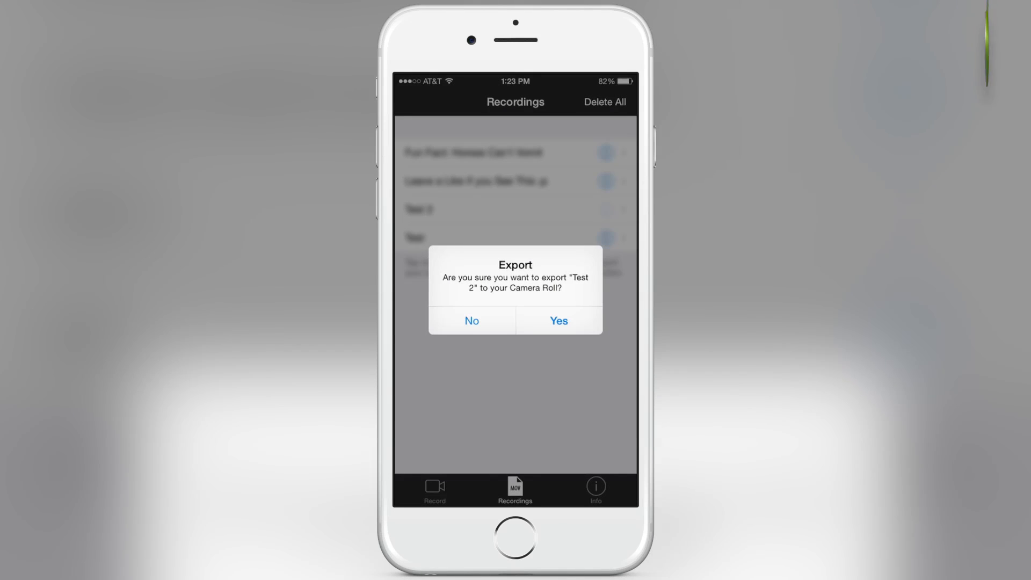
left_click(559, 321)
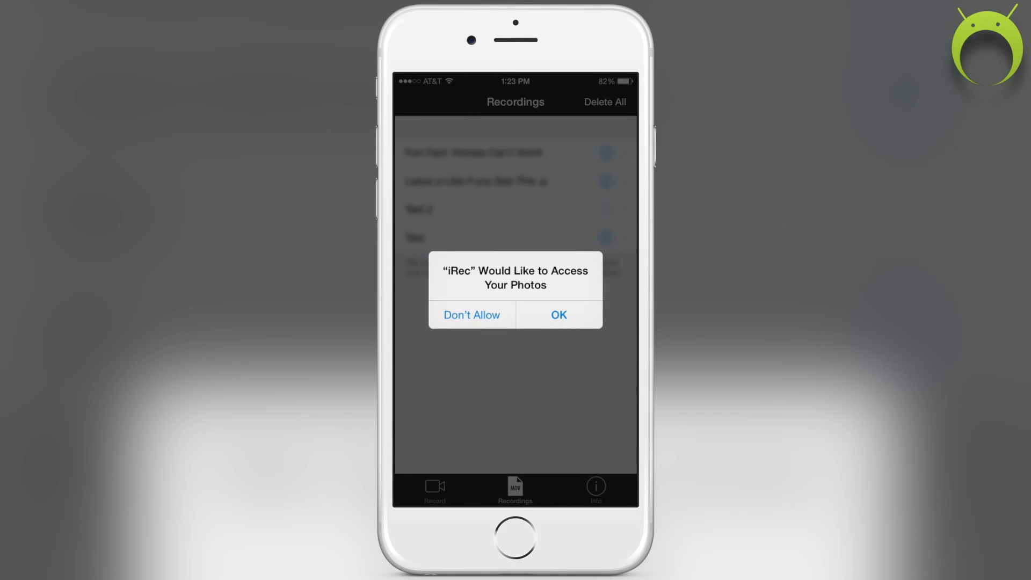
left_click(557, 315)
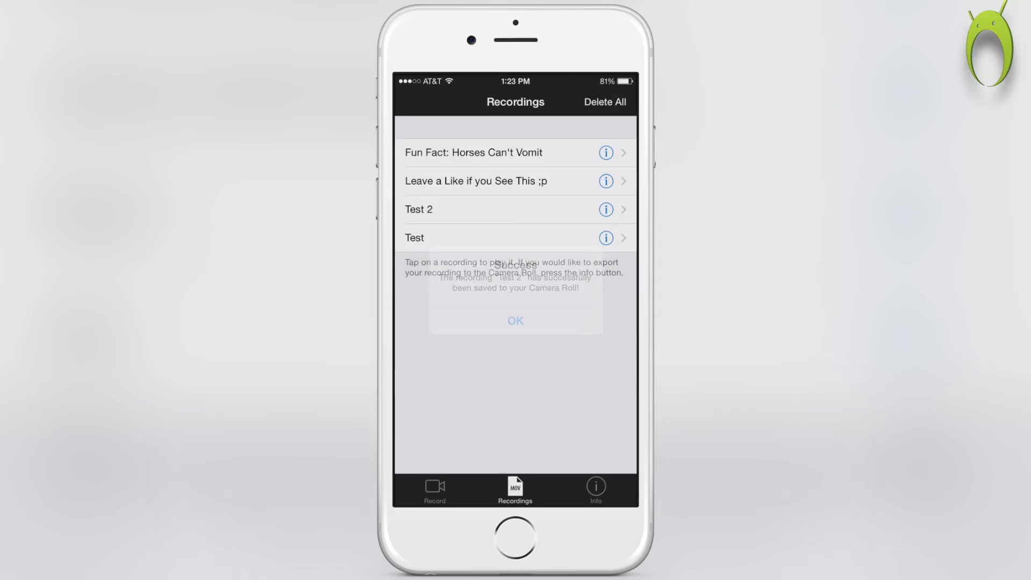
left_click(515, 322)
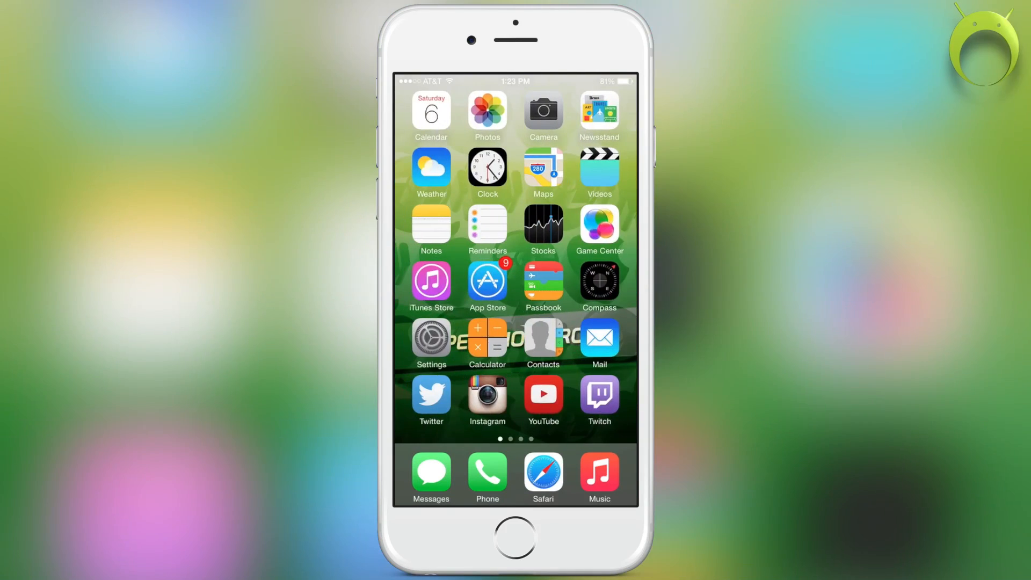
Step: Open the exported recording in Photos and share it to YouTube's Publish Video form
left_click(487, 111)
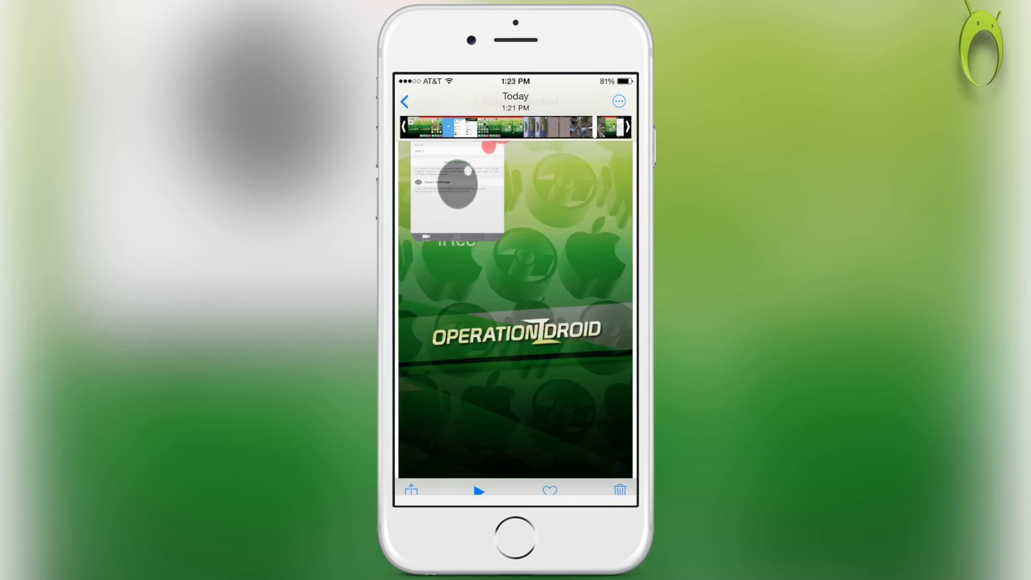
left_click(410, 490)
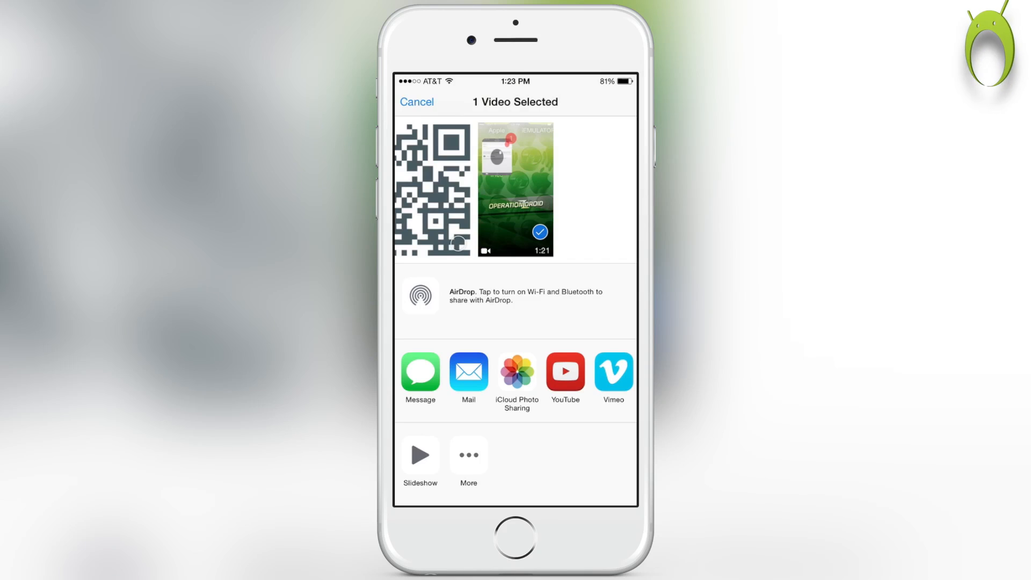
left_click(565, 373)
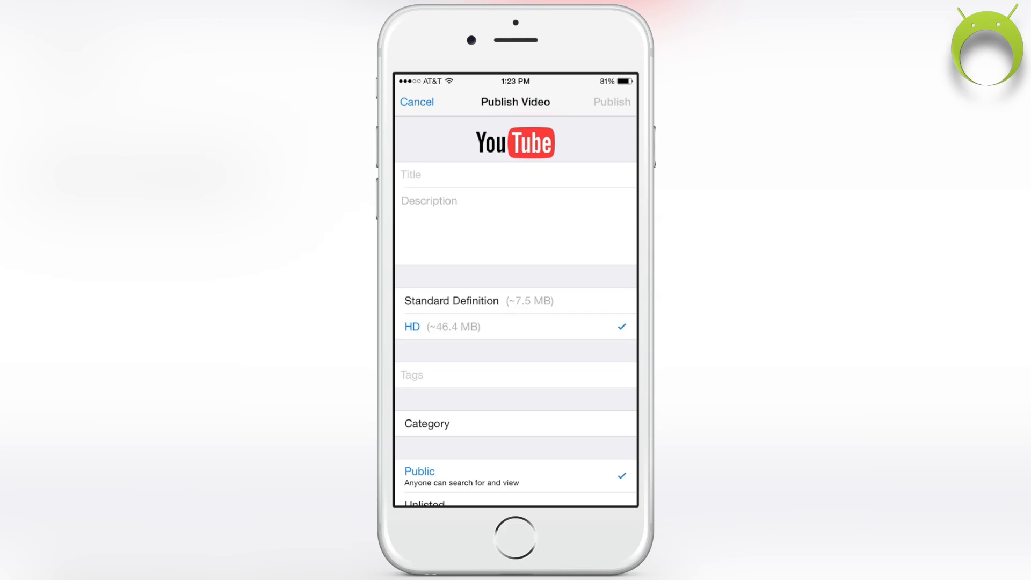